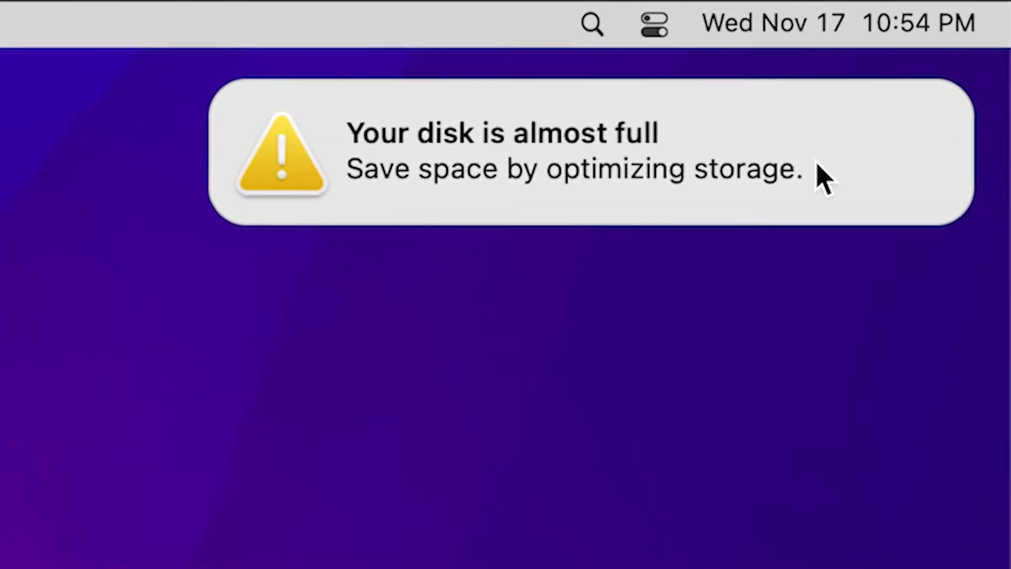
Step: Dismiss the 'Your disk is almost full' warning notification
{"action": "left_click", "coordinate": [30, 16]}
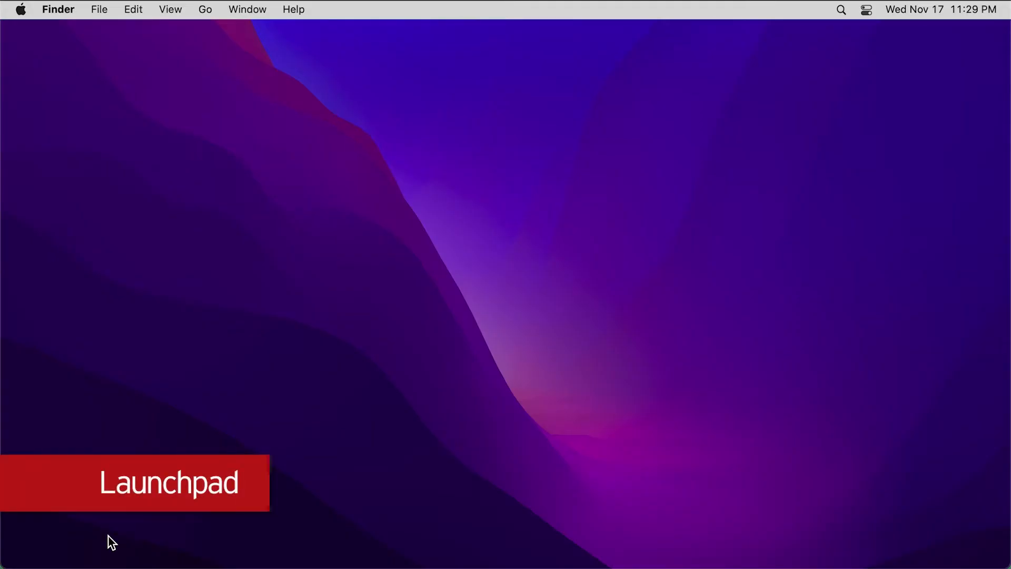
{"action": "mouse_move", "coordinate": [109, 536]}
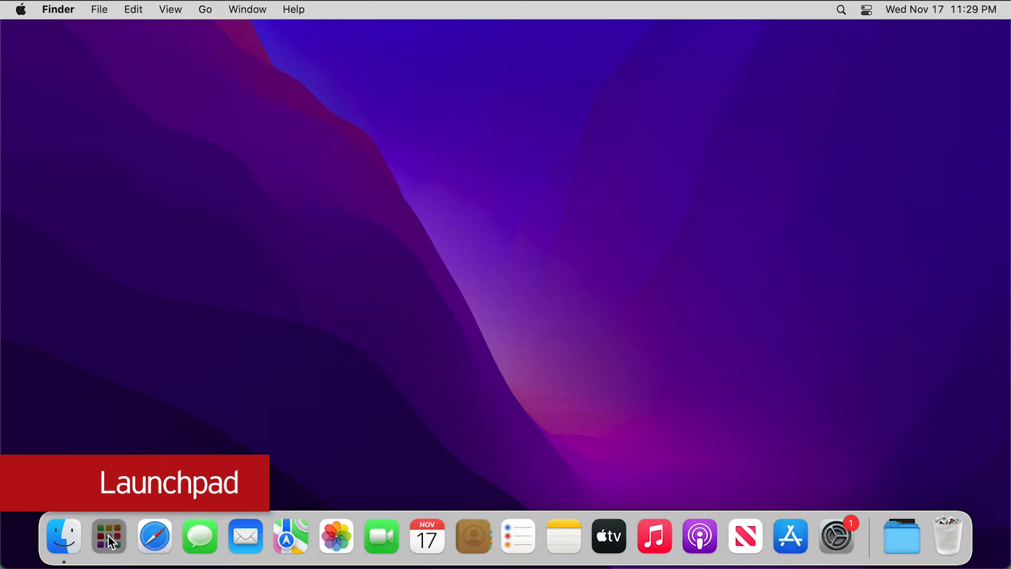
Step: Open Launchpad from the Dock to show all installed apps
{"action": "left_click", "coordinate": [108, 536]}
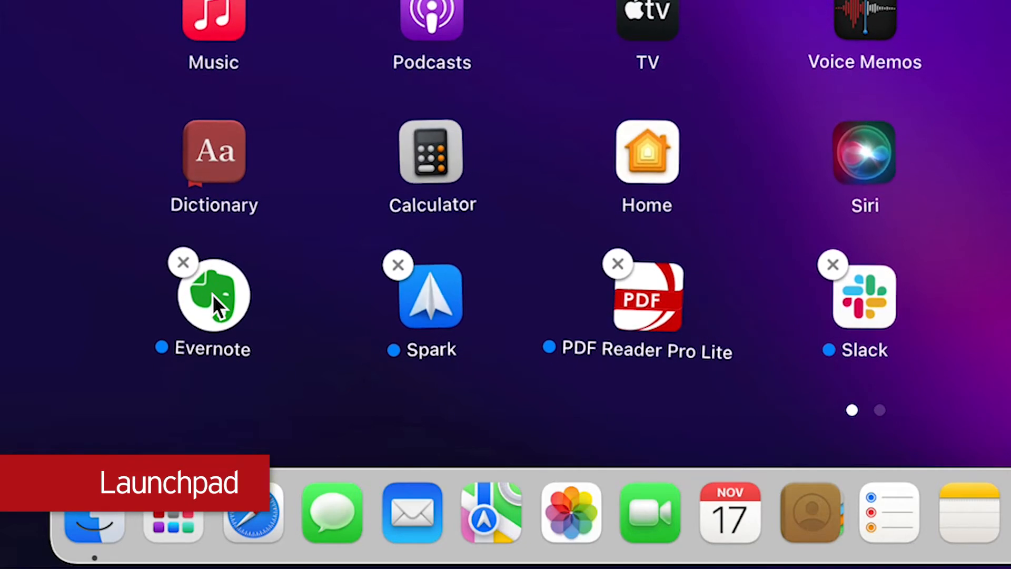
{"action": "mouse_move", "coordinate": [399, 270]}
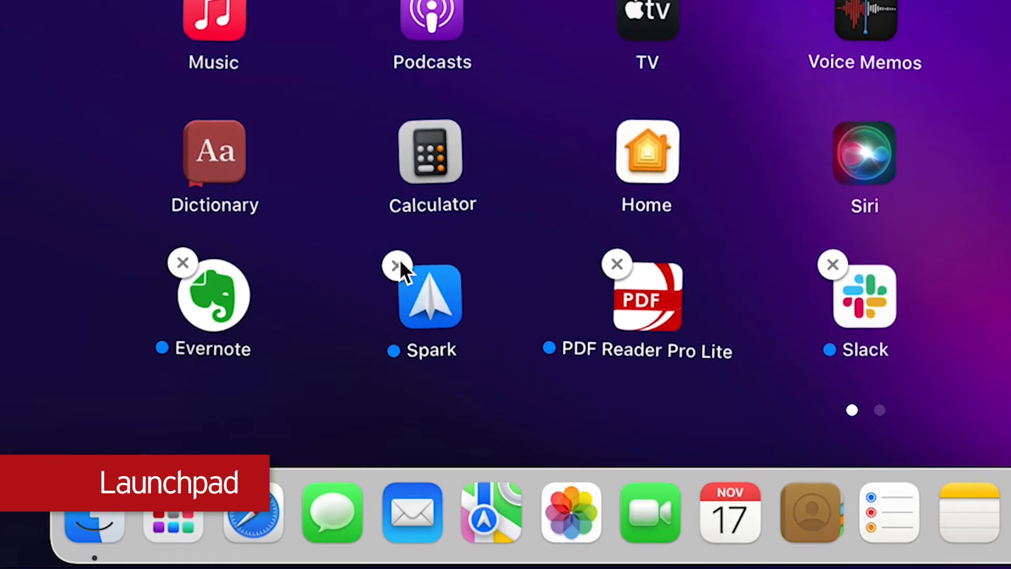
{"action": "mouse_move", "coordinate": [434, 151]}
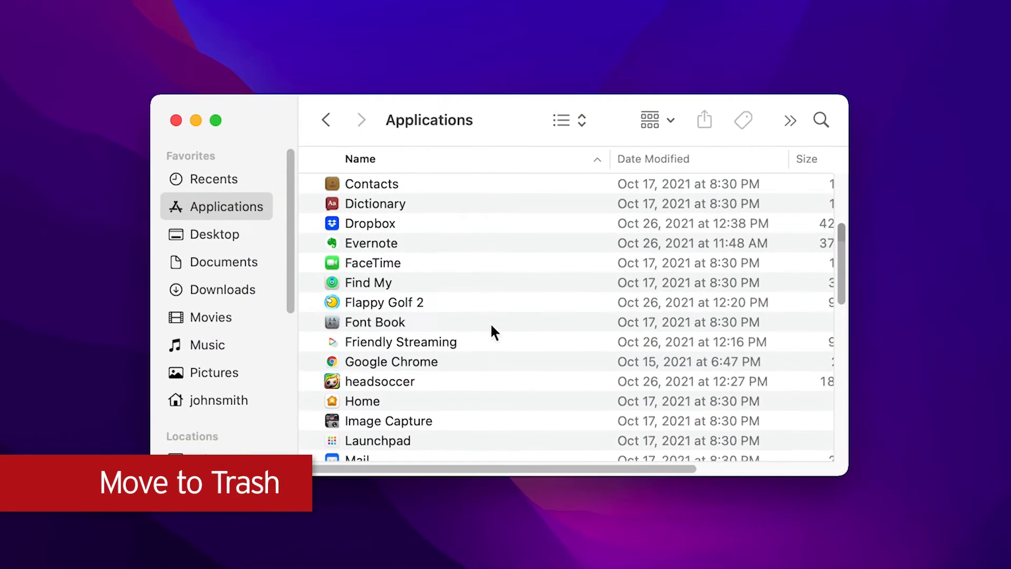
Step: Move Flappy Golf 2 from Applications to the Trash
{"action": "scroll", "scroll_direction": "down", "scroll_amount": 3}
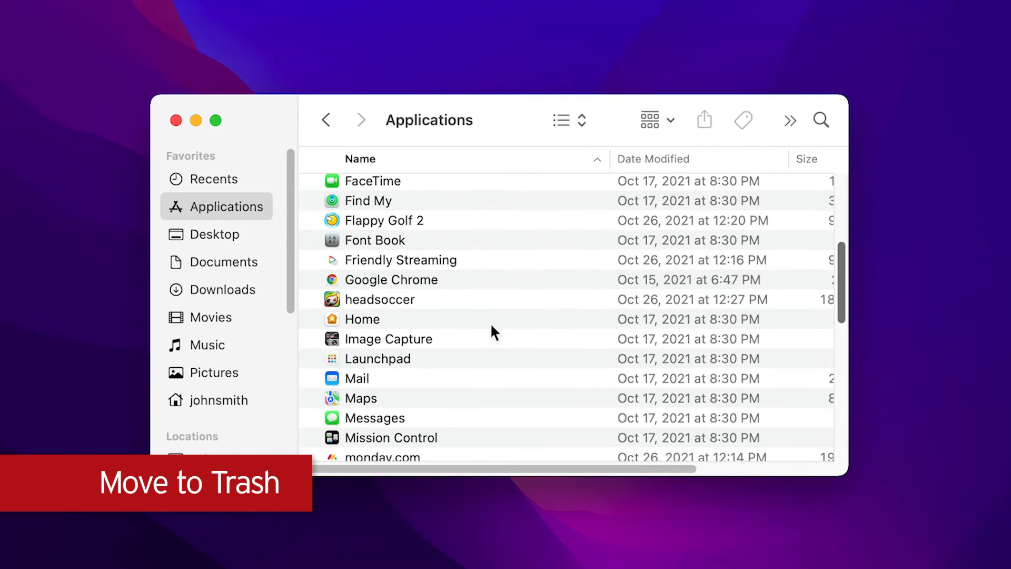
{"action": "scroll", "scroll_direction": "down", "scroll_amount": 3}
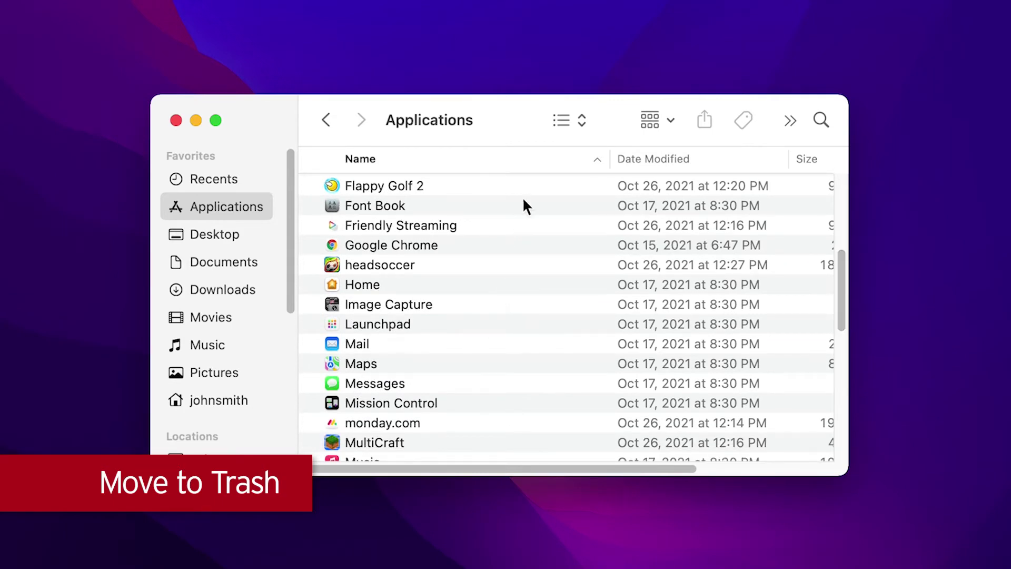
{"action": "right_click", "coordinate": [386, 185]}
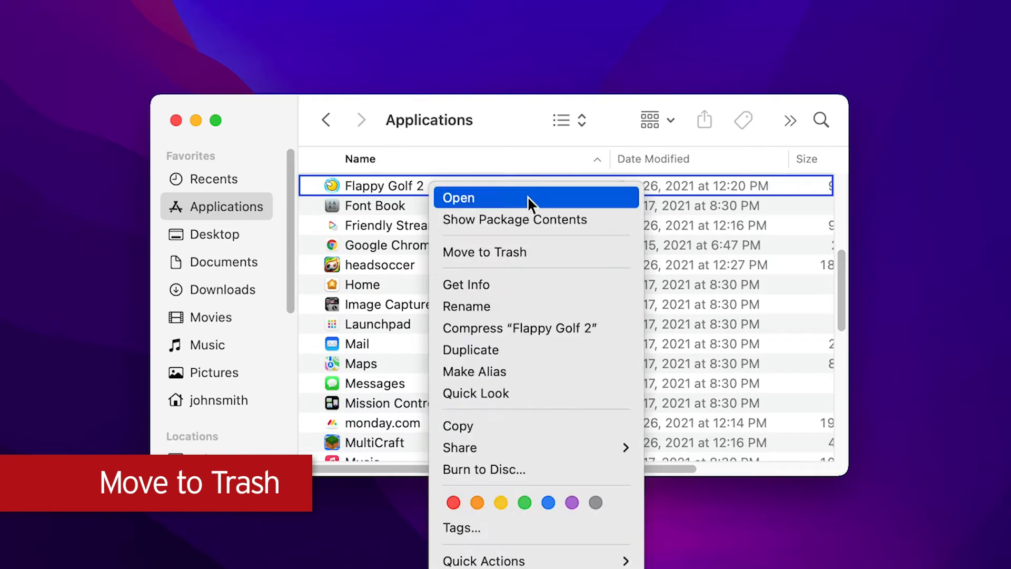
{"action": "left_click", "coordinate": [484, 252]}
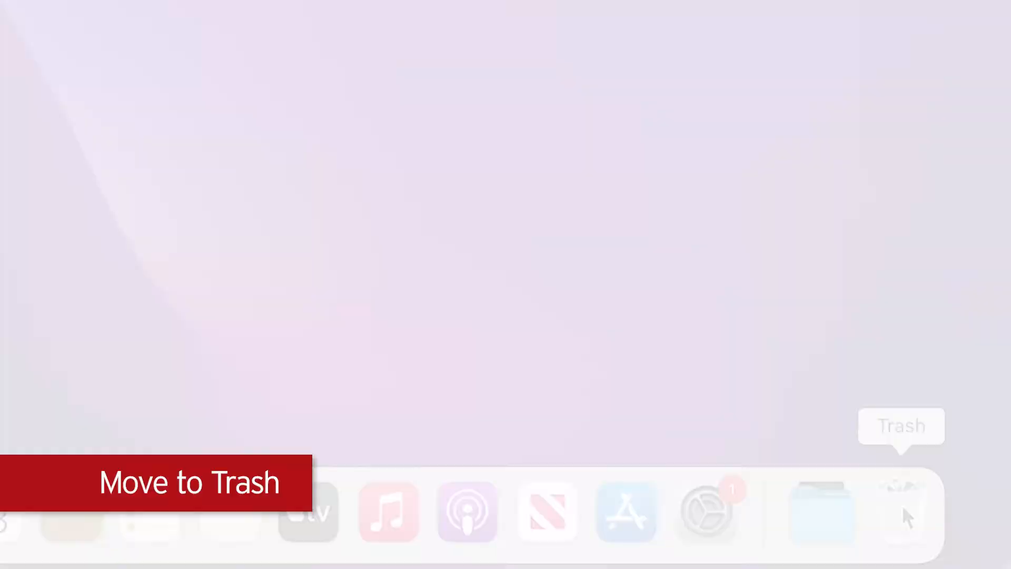
Step: Empty the Trash from the Dock and confirm the permanent erase
{"action": "right_click", "coordinate": [901, 512]}
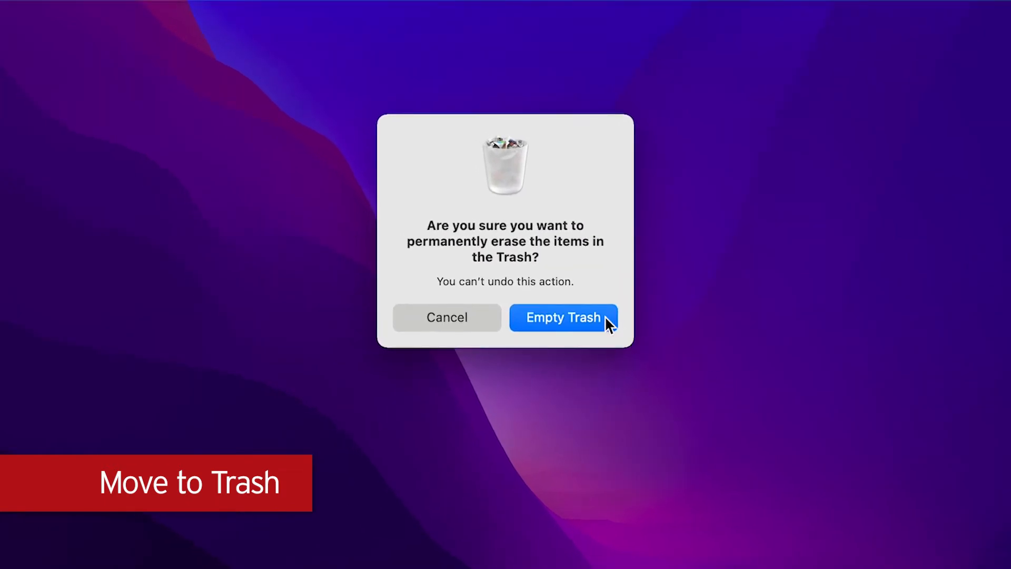
{"action": "left_click", "coordinate": [563, 317]}
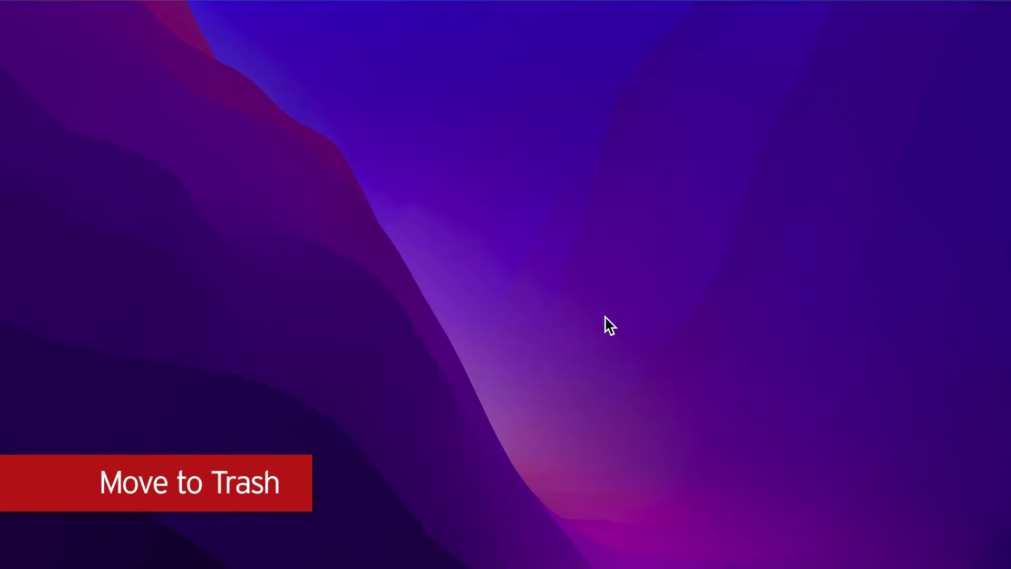
{"action": "mouse_move", "coordinate": [558, 328]}
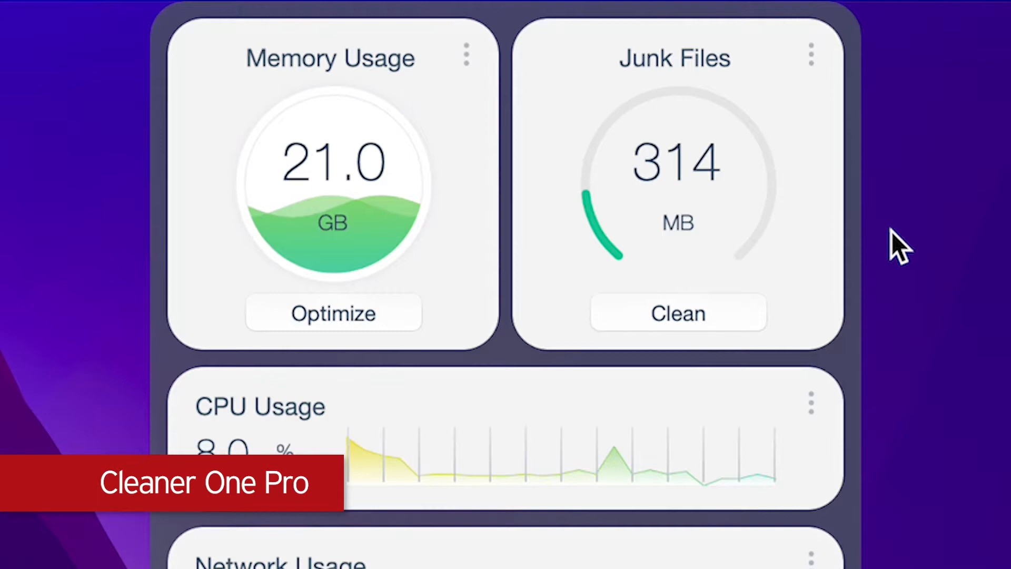
Step: Scroll through the Memory, Junk Files, CPU and Network panels of the widget
{"action": "scroll", "scroll_direction": "down", "scroll_amount": 3}
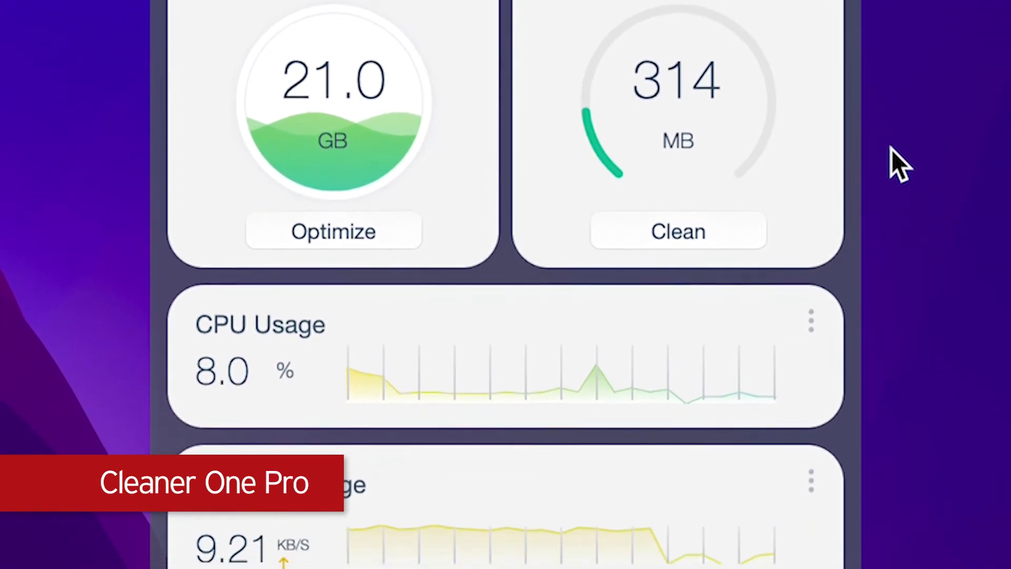
{"action": "scroll", "scroll_direction": "down", "scroll_amount": 3}
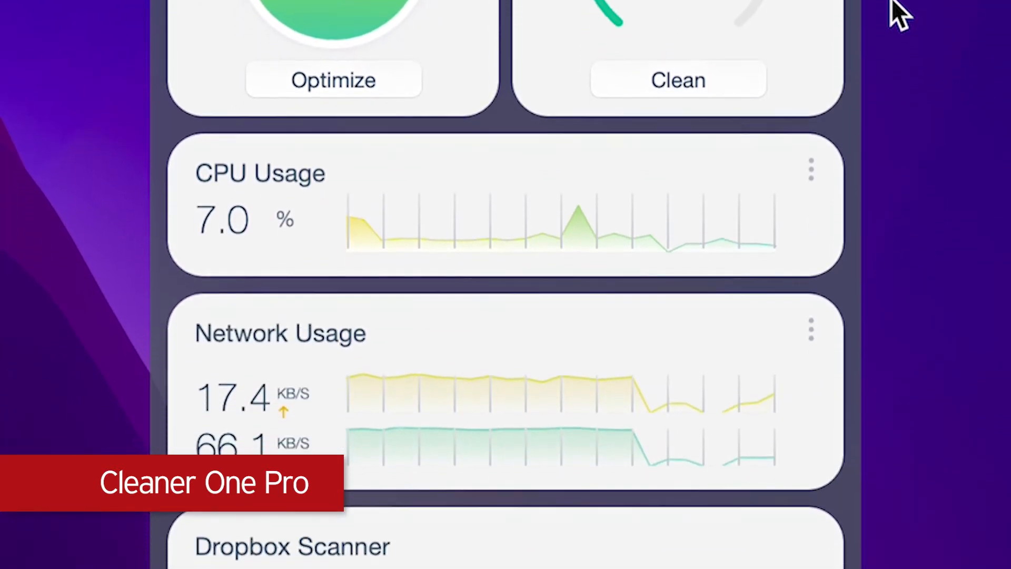
{"action": "scroll", "scroll_direction": "down", "scroll_amount": 3}
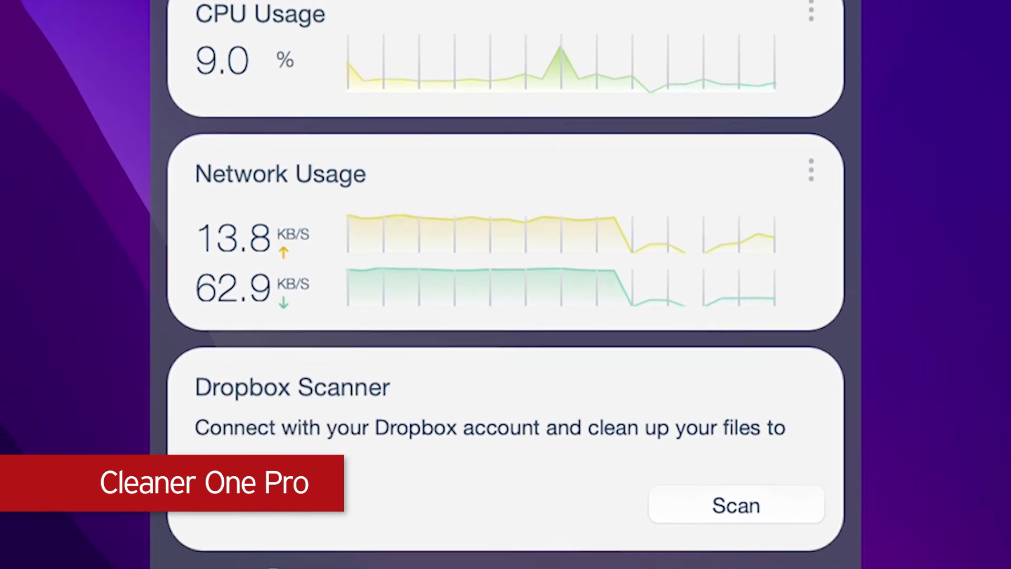
{"action": "scroll", "scroll_direction": "down", "scroll_amount": 3}
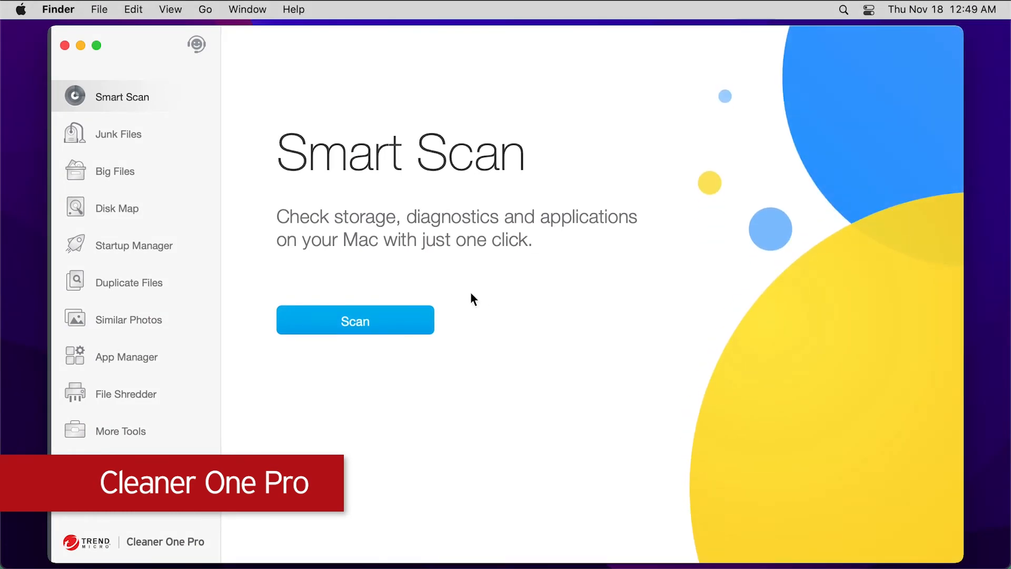
Step: Run an App Manager scan to list installed apps with sizes
{"action": "left_click", "coordinate": [127, 357]}
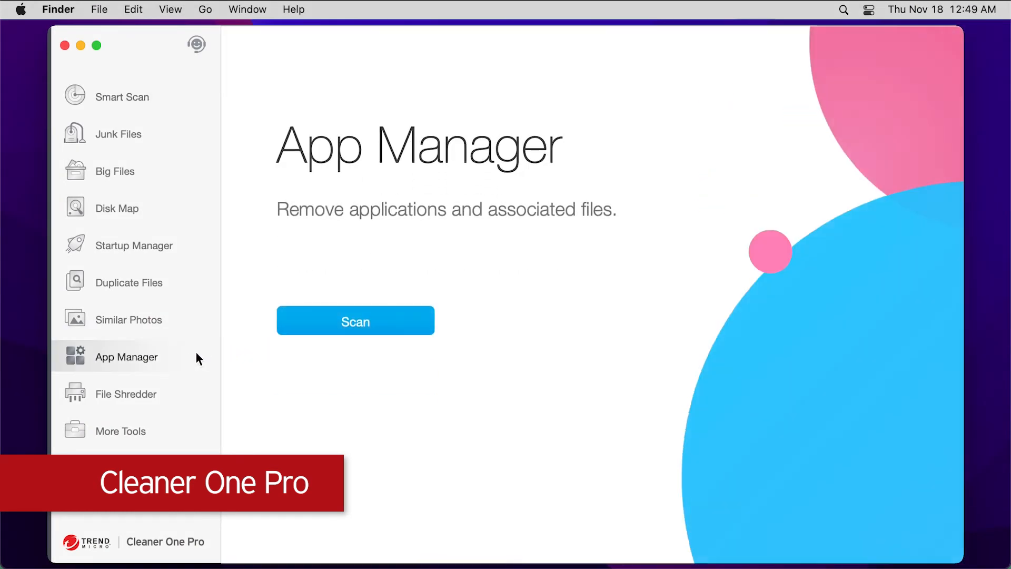
{"action": "left_click", "coordinate": [355, 320]}
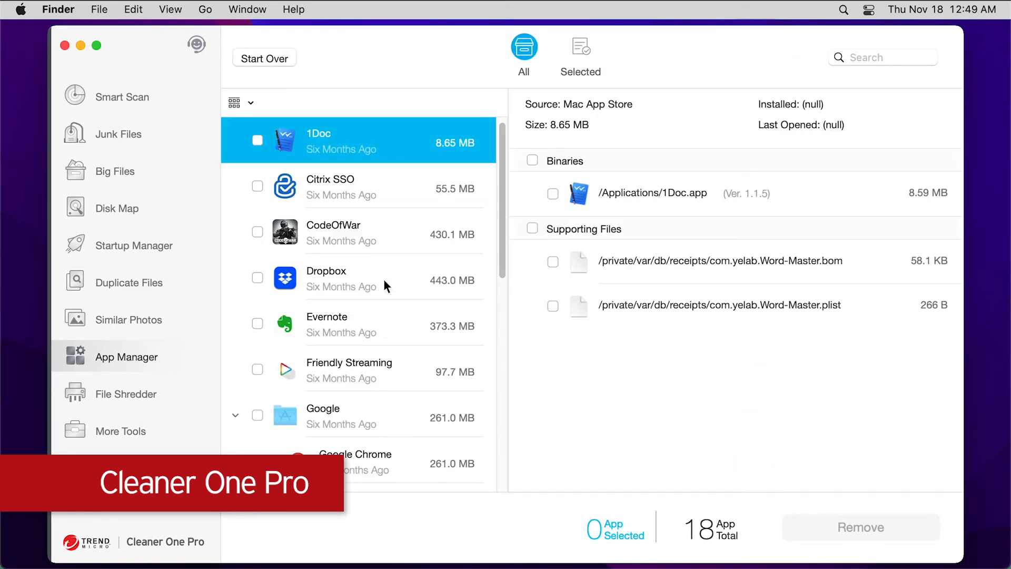
Step: Tick the 1Doc, Citrix SSO and CodeOfWar checkboxes in App Manager
{"action": "left_click", "coordinate": [258, 141]}
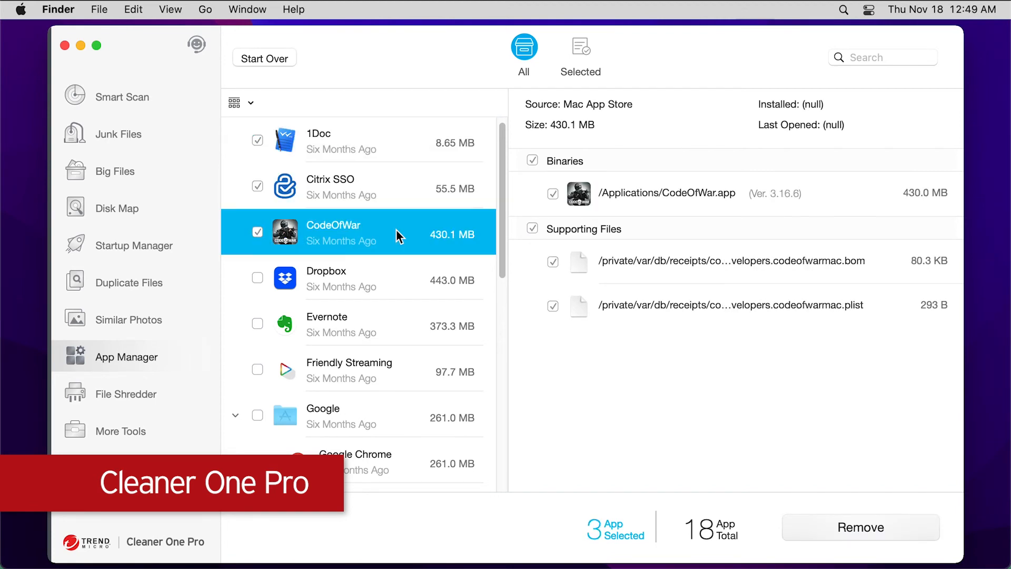
{"action": "mouse_move", "coordinate": [869, 518]}
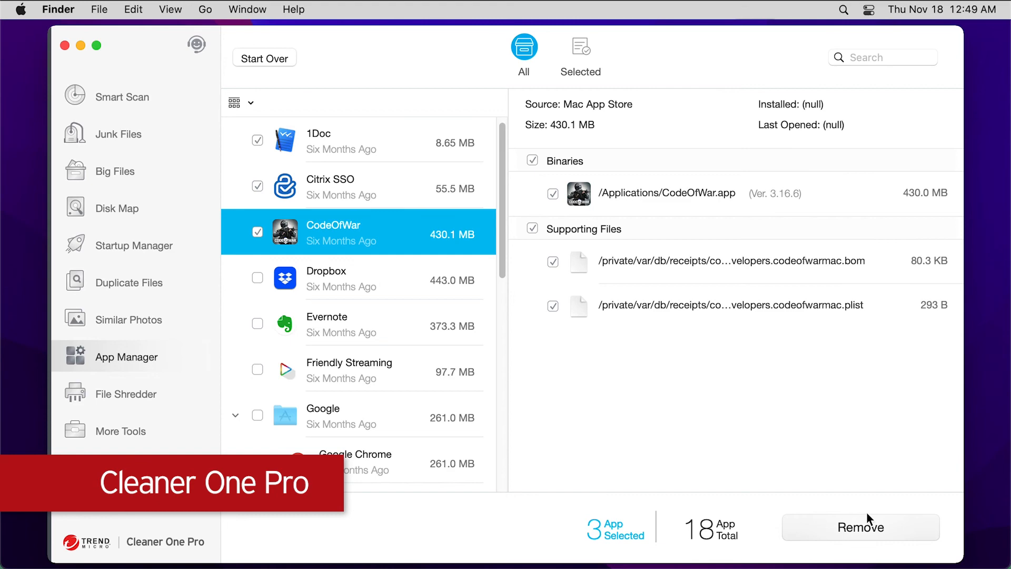
{"action": "mouse_move", "coordinate": [893, 532]}
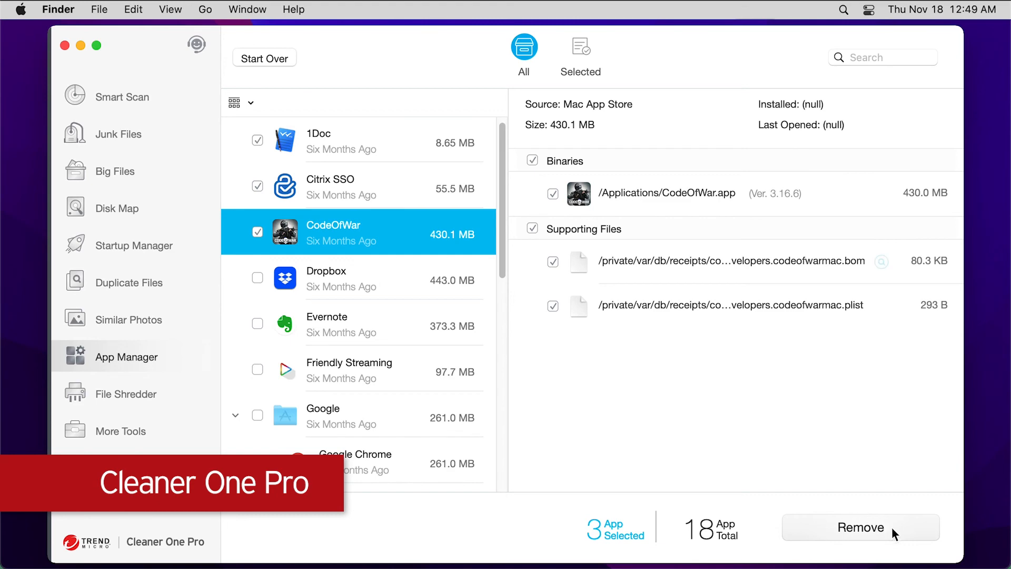